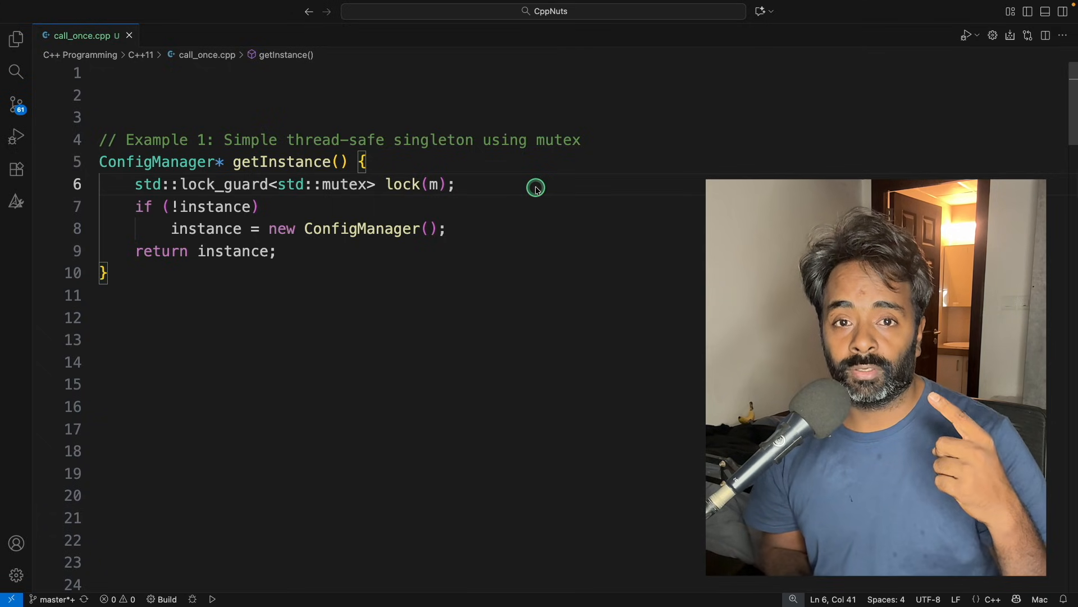
- Highlight getInstance's null check, return, lock_guard and instance assignment lines
double_click(362, 228)
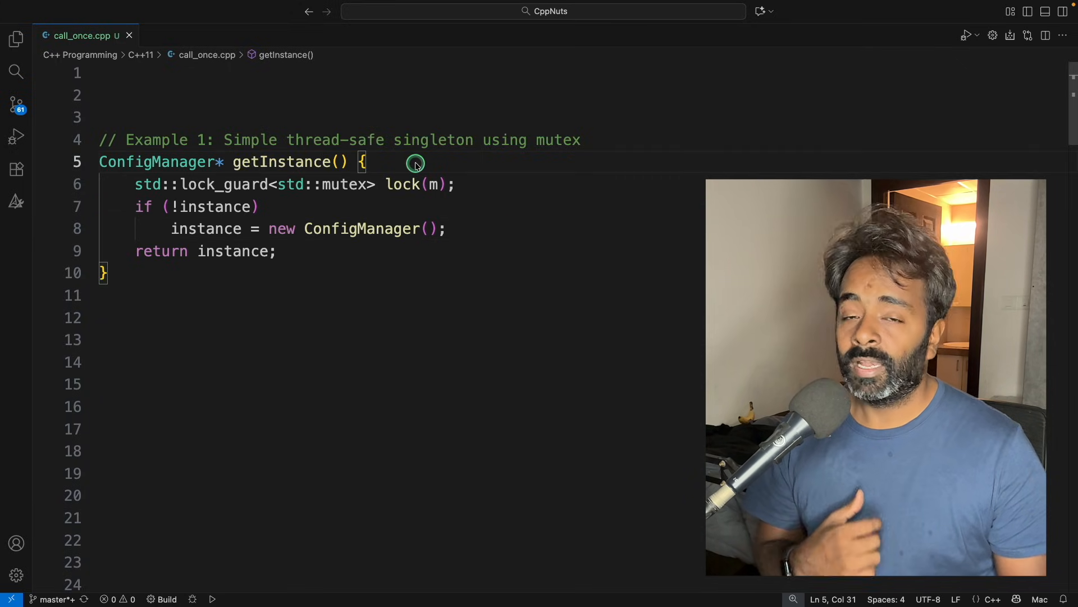
double_click(282, 162)
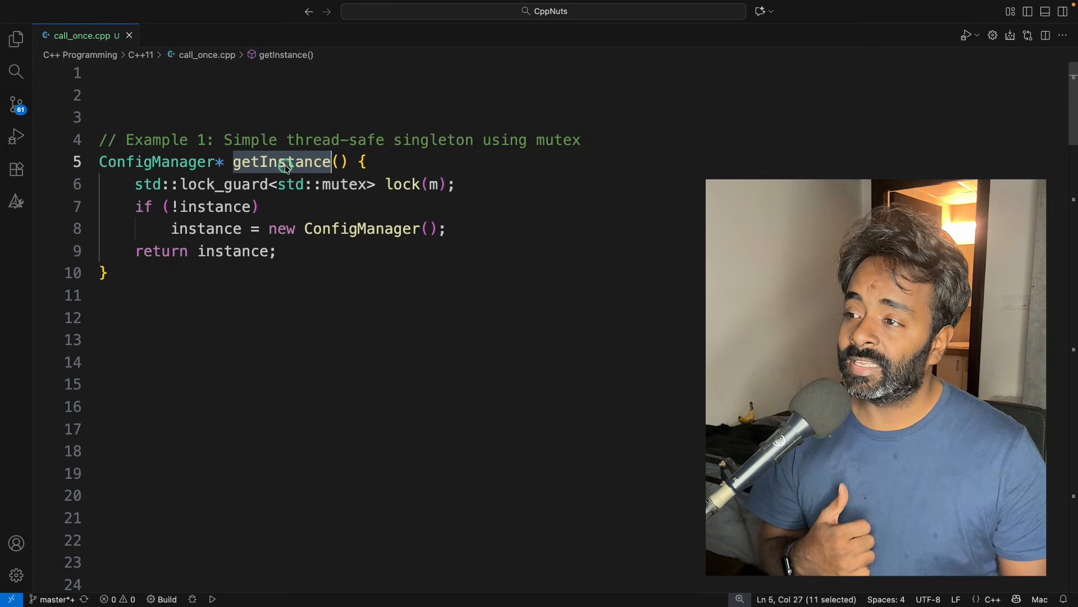
left_click_drag(270, 228, 446, 229)
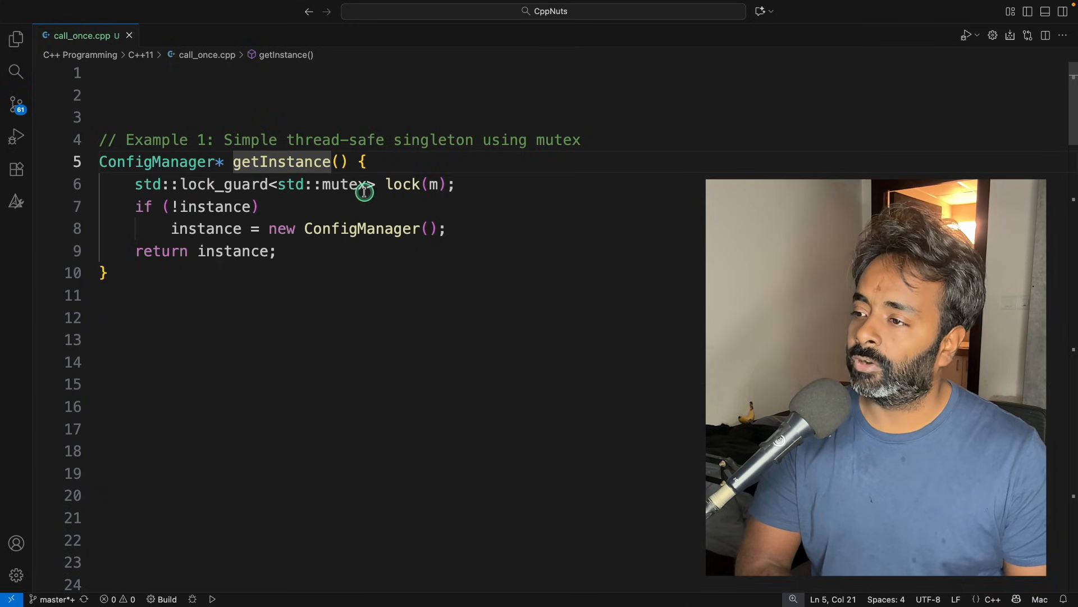
left_click(211, 207)
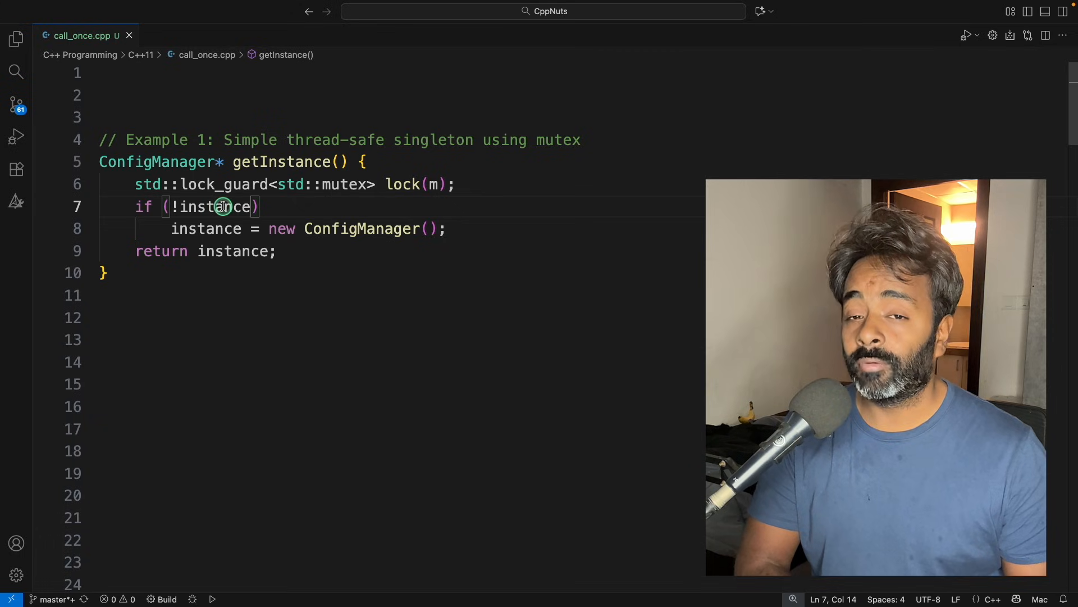
left_click(234, 228)
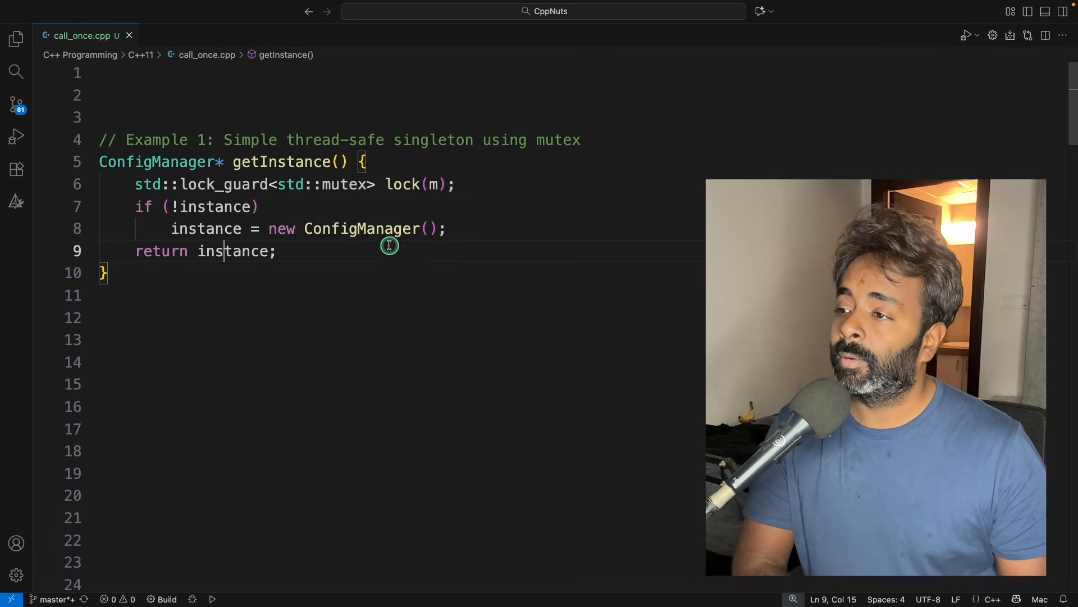
left_click(445, 229)
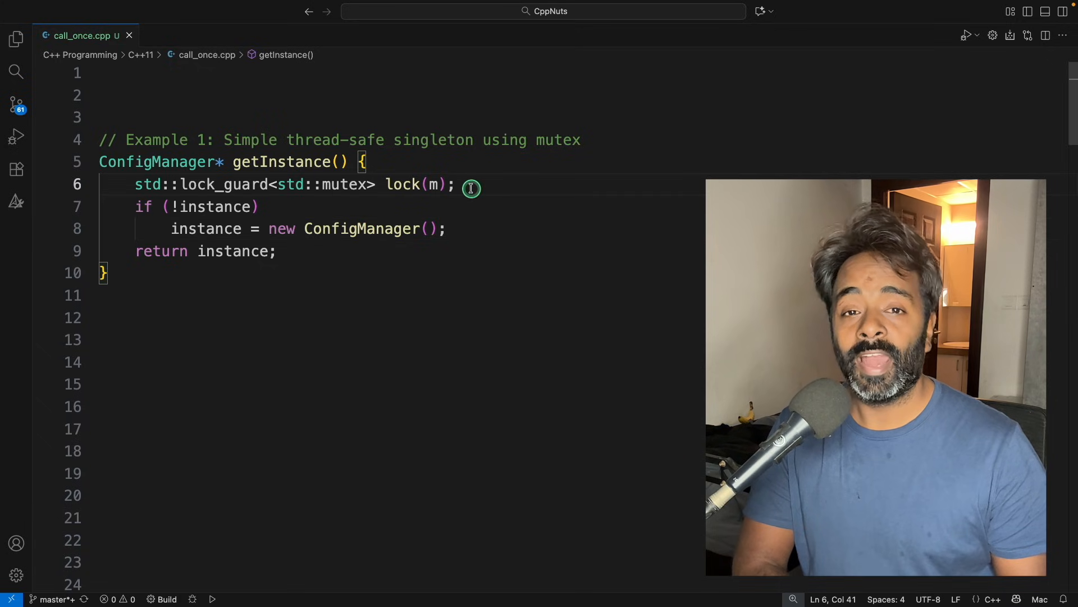
left_click(207, 228)
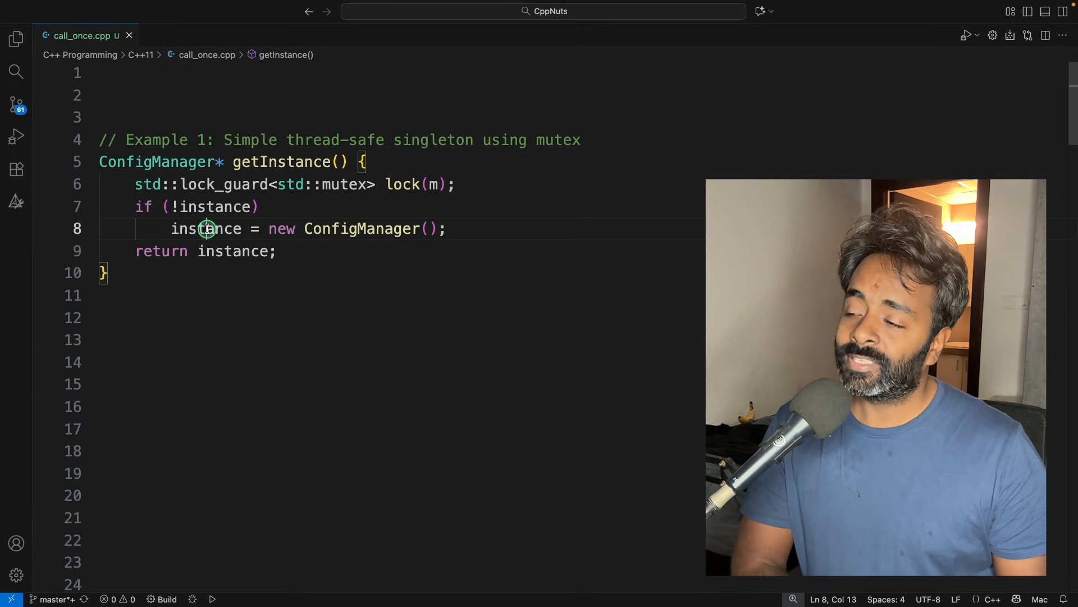
left_click_drag(268, 229, 446, 229)
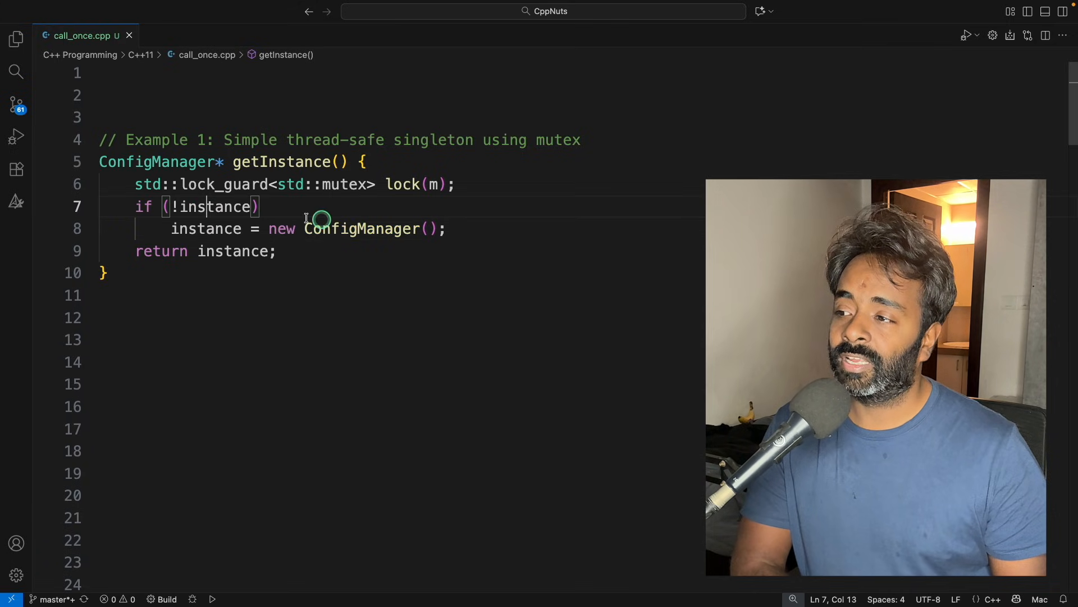
left_click(481, 184)
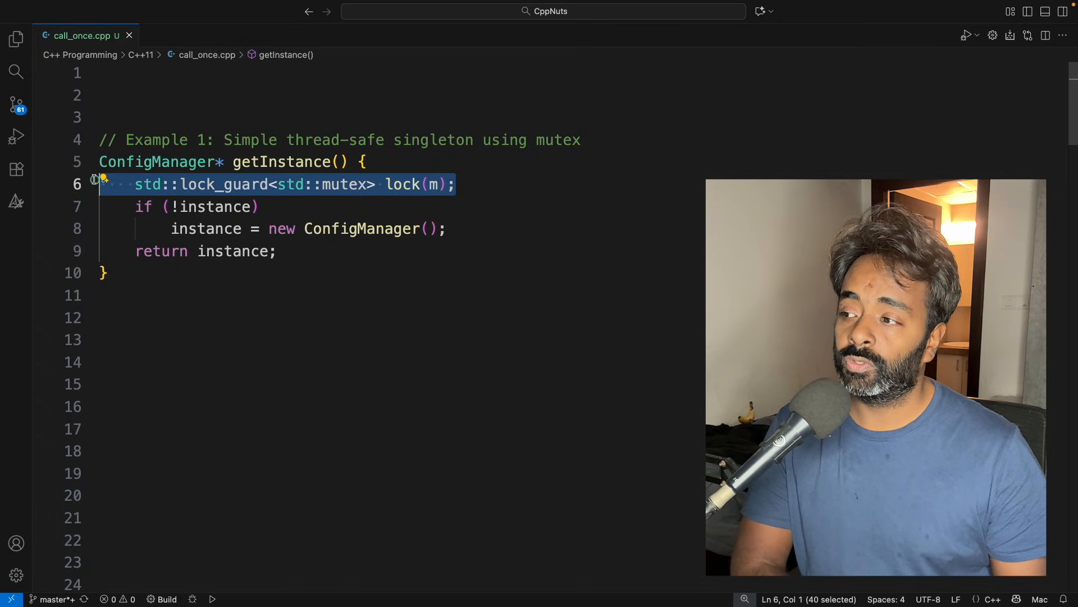
left_click(456, 184)
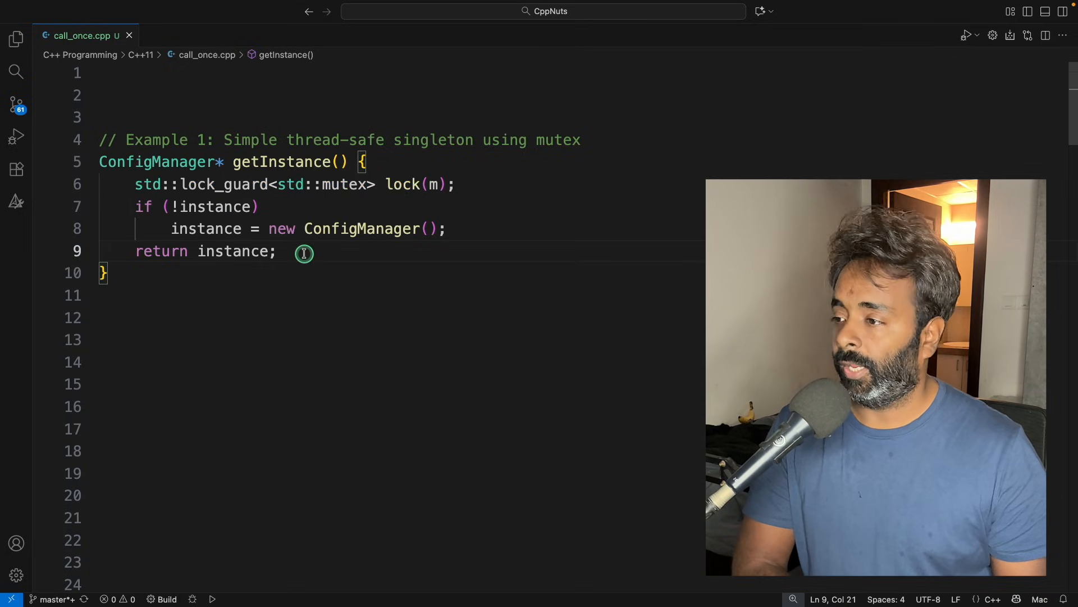
- Scroll down to Example 2 and highlight its lock_guard and first null check
scroll("down", 3)
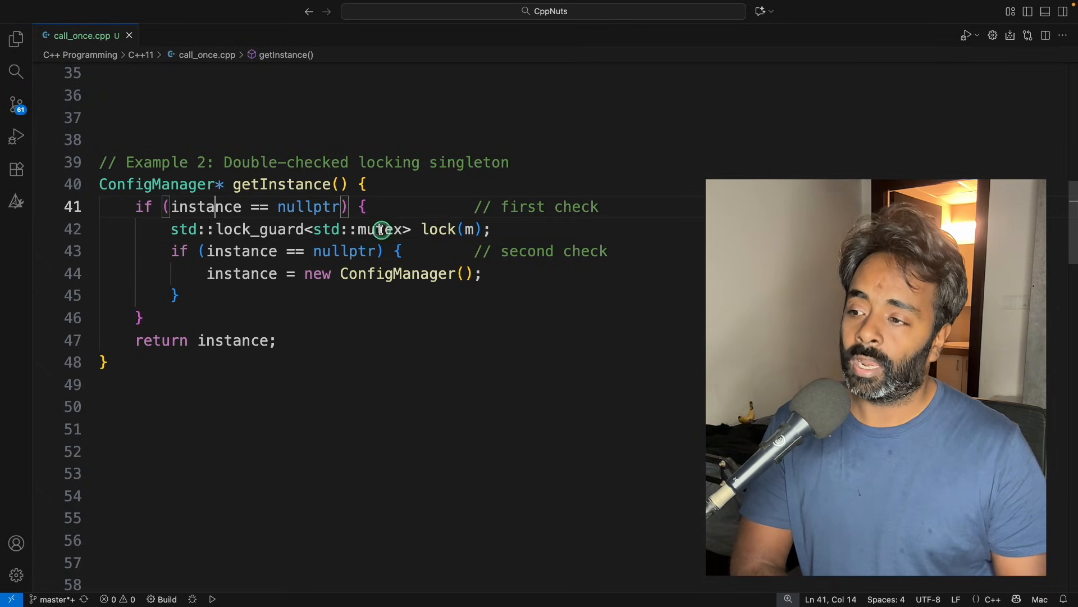
left_click(398, 206)
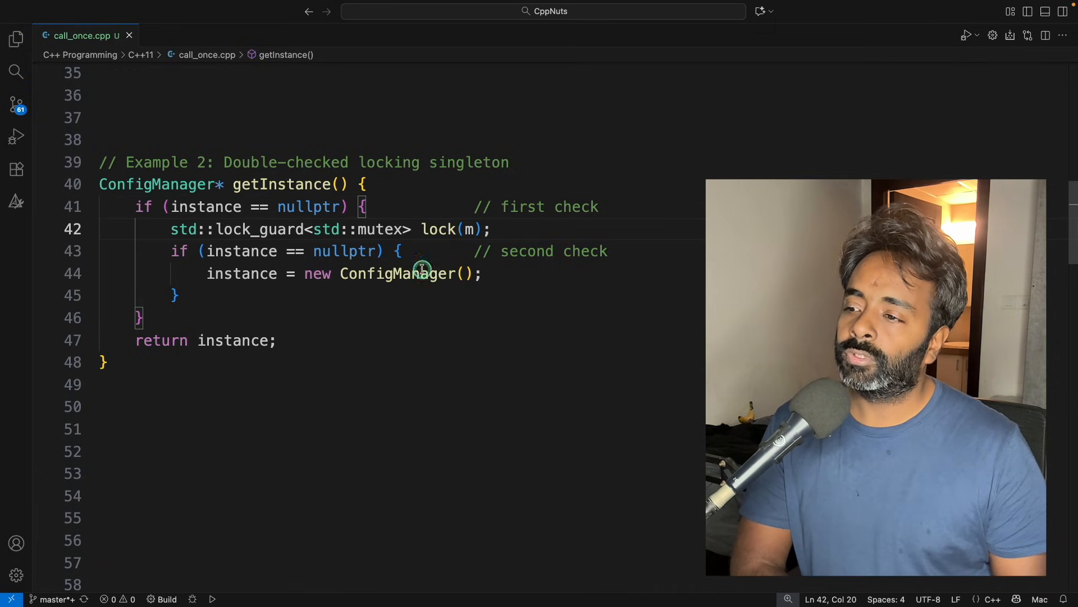
left_click(397, 251)
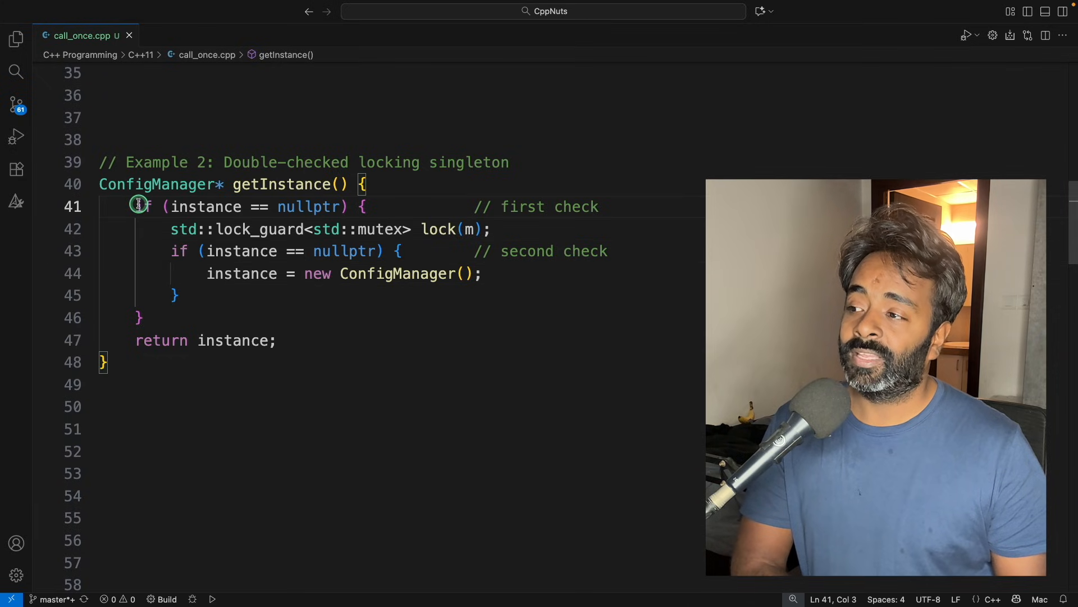
left_click(192, 318)
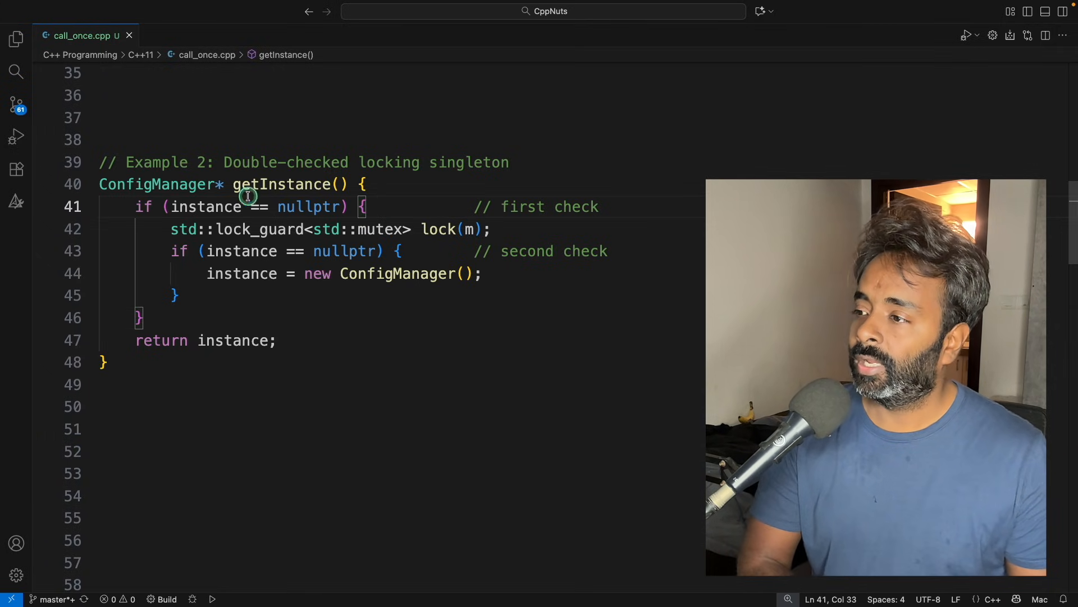
double_click(206, 206)
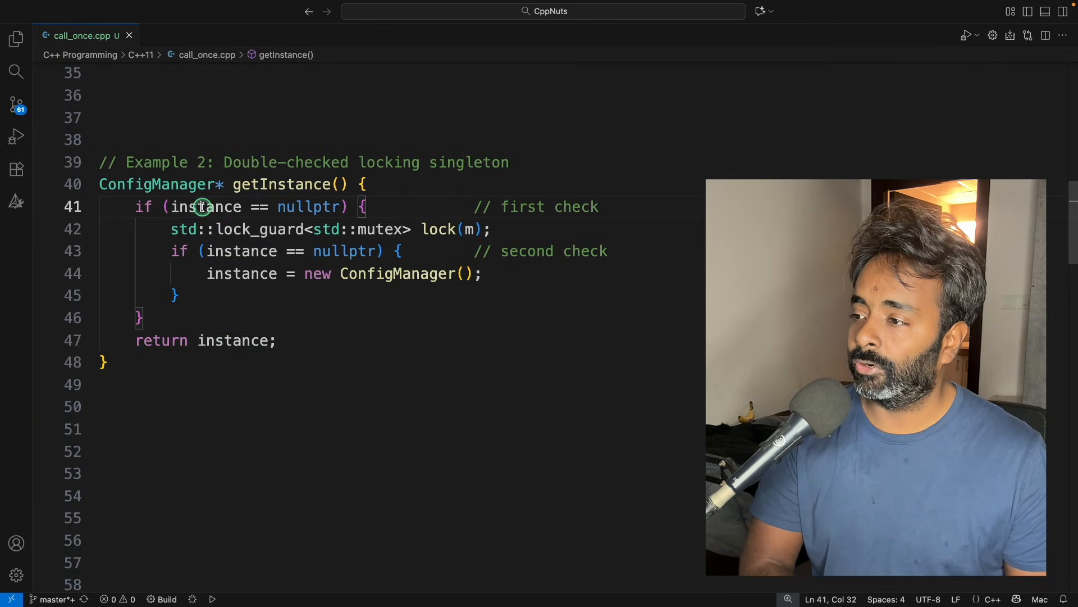
left_click(258, 206)
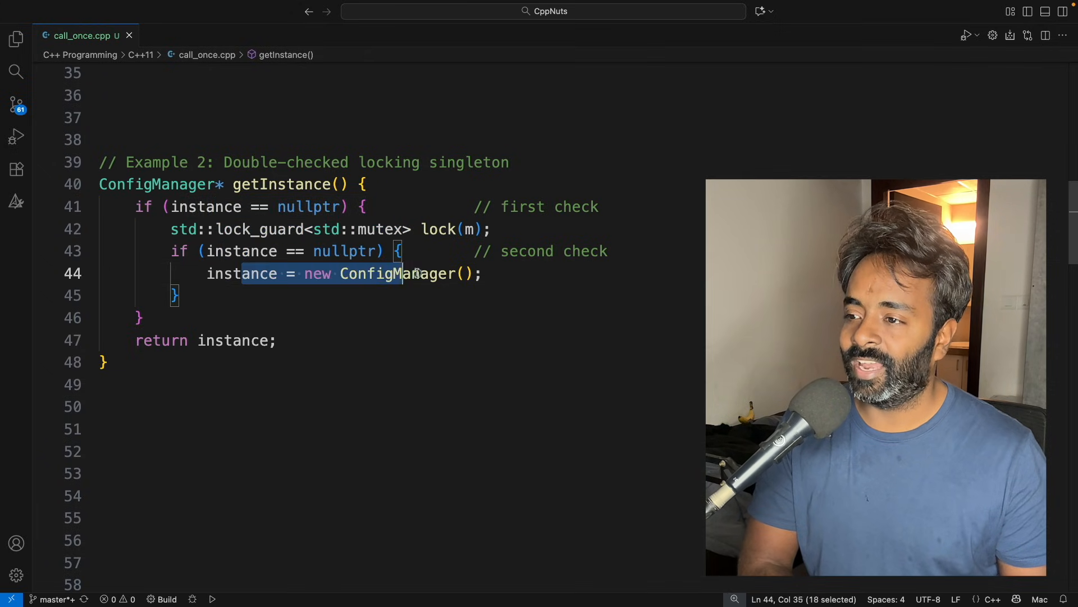
- Highlight the new ConfigManager allocation expression on the instance assignment line
left_click_drag(402, 273, 483, 273)
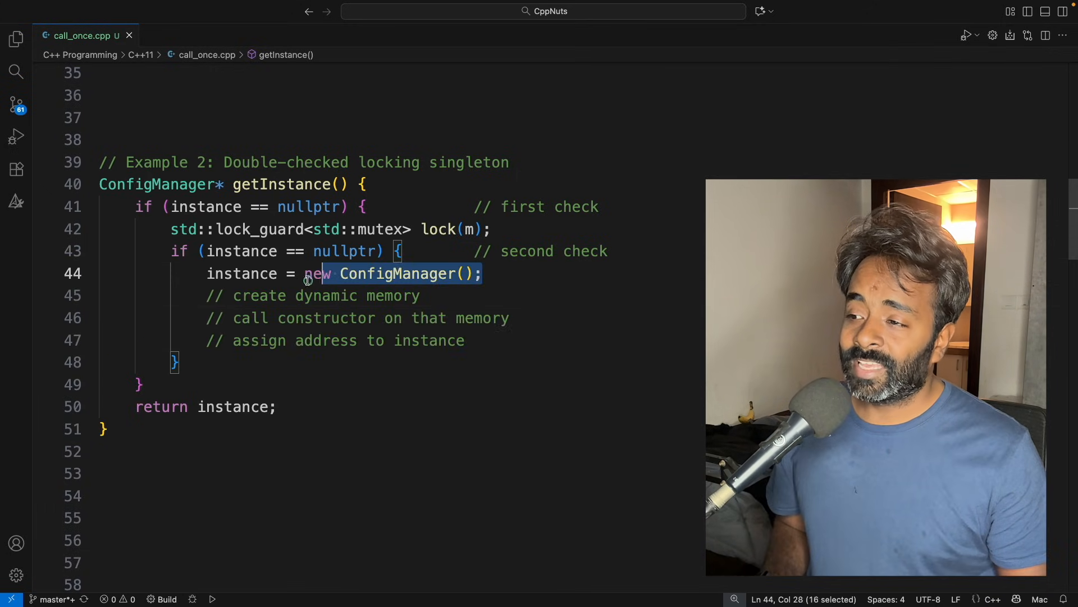
left_click_drag(338, 273, 465, 340)
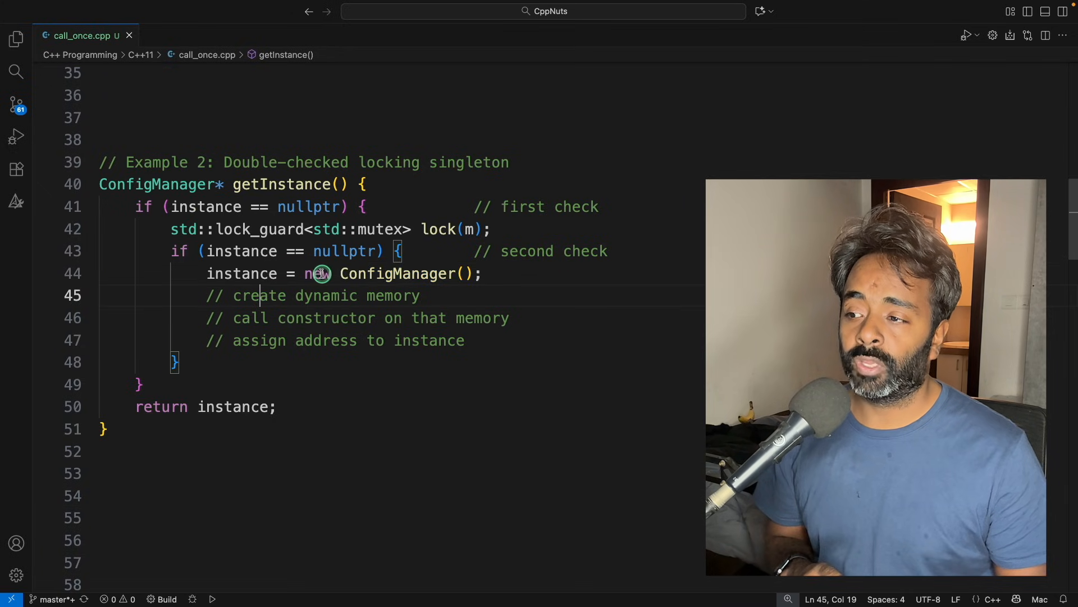
double_click(318, 273)
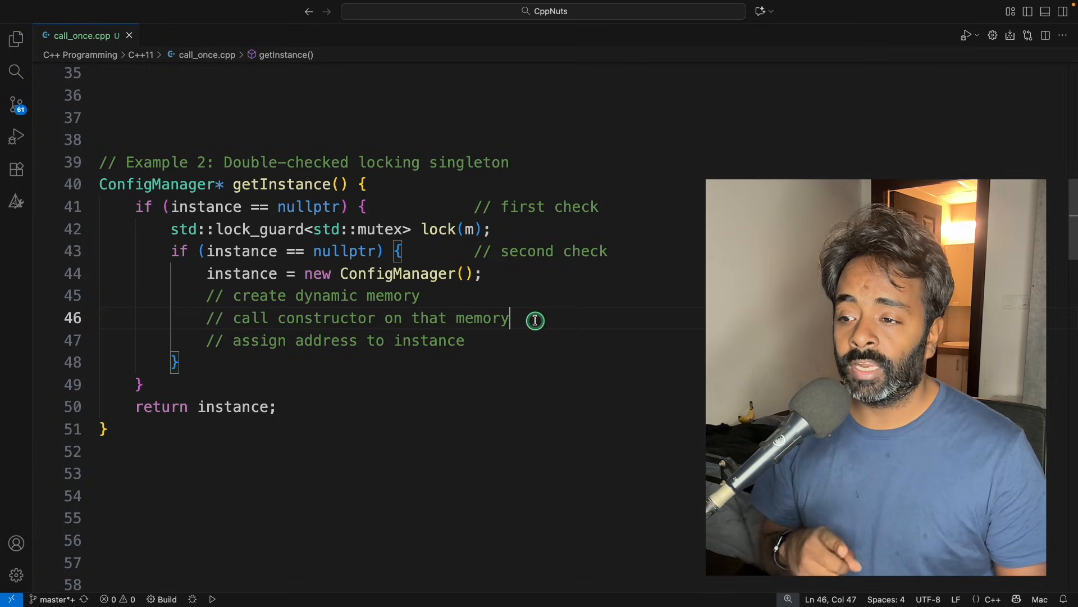
mouse_move(321, 285)
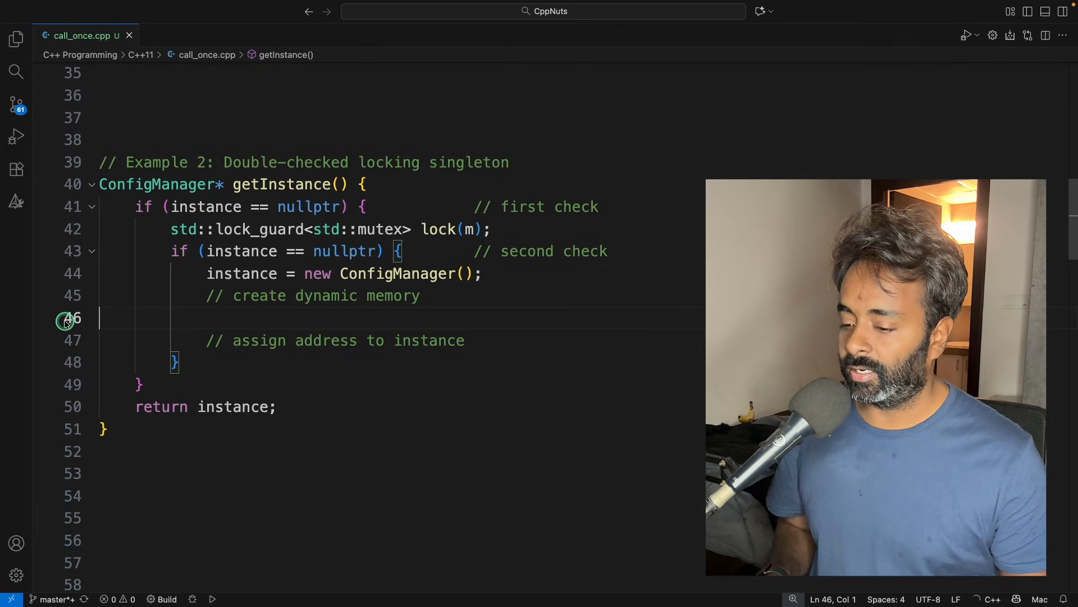
- Add the '// call constructor on that memory' comment and highlight the step comments
type("// call constructor on that memory")
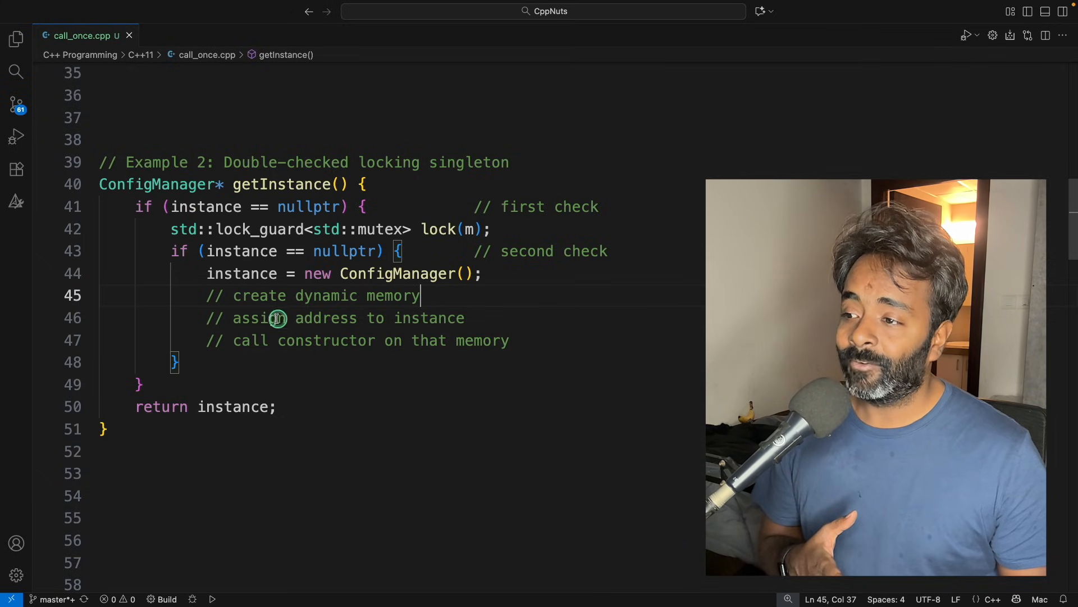
left_click_drag(233, 318, 465, 318)
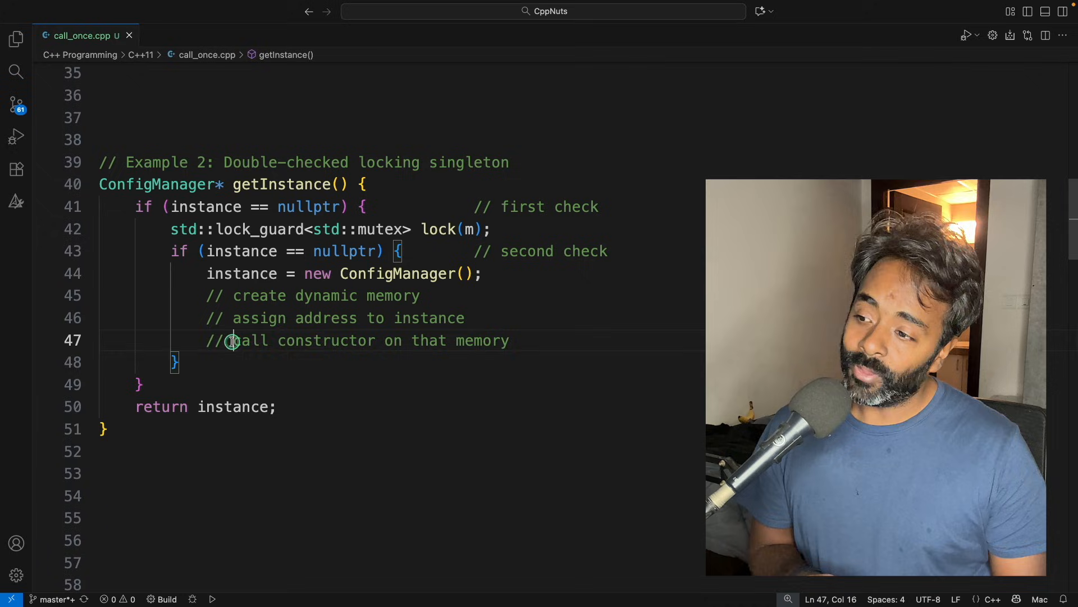
left_click_drag(234, 340, 514, 340)
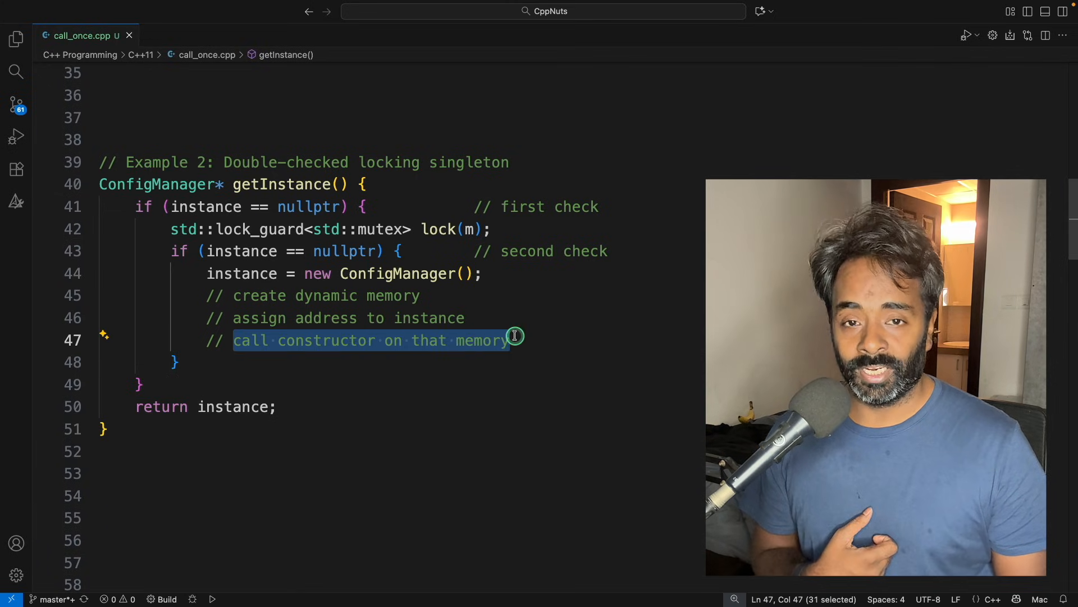
mouse_move(561, 337)
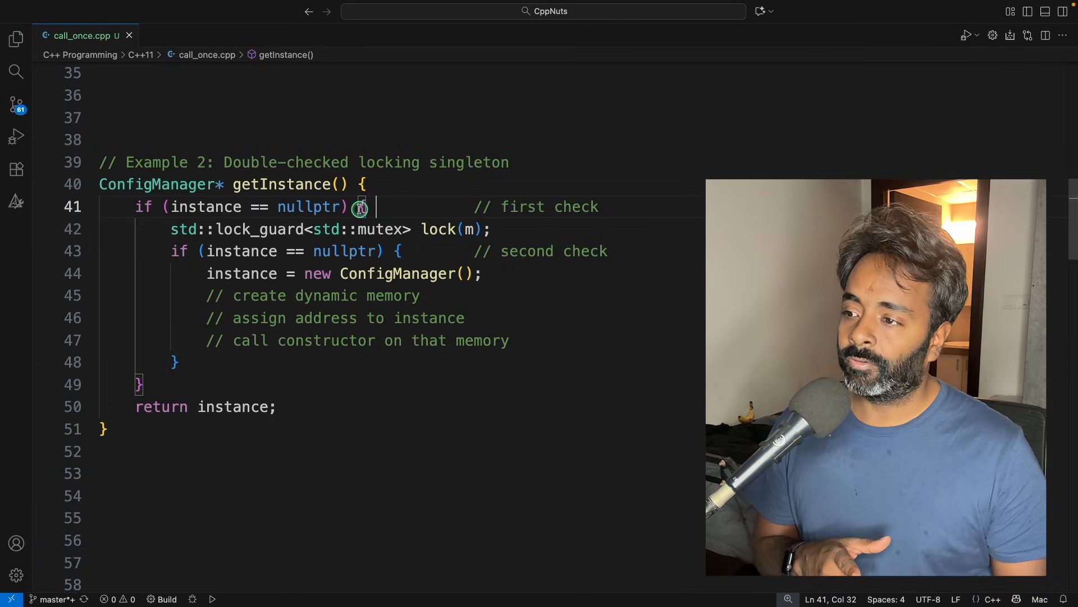
- Highlight nullptr in the first check, then scroll down toward Example 3
left_click_drag(362, 206, 161, 206)
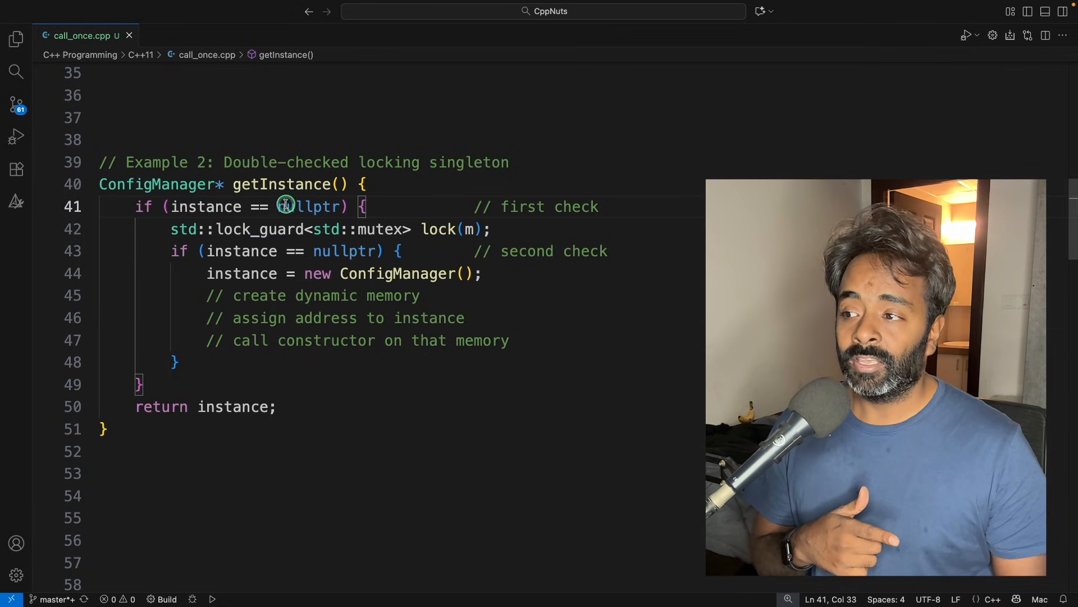
double_click(206, 206)
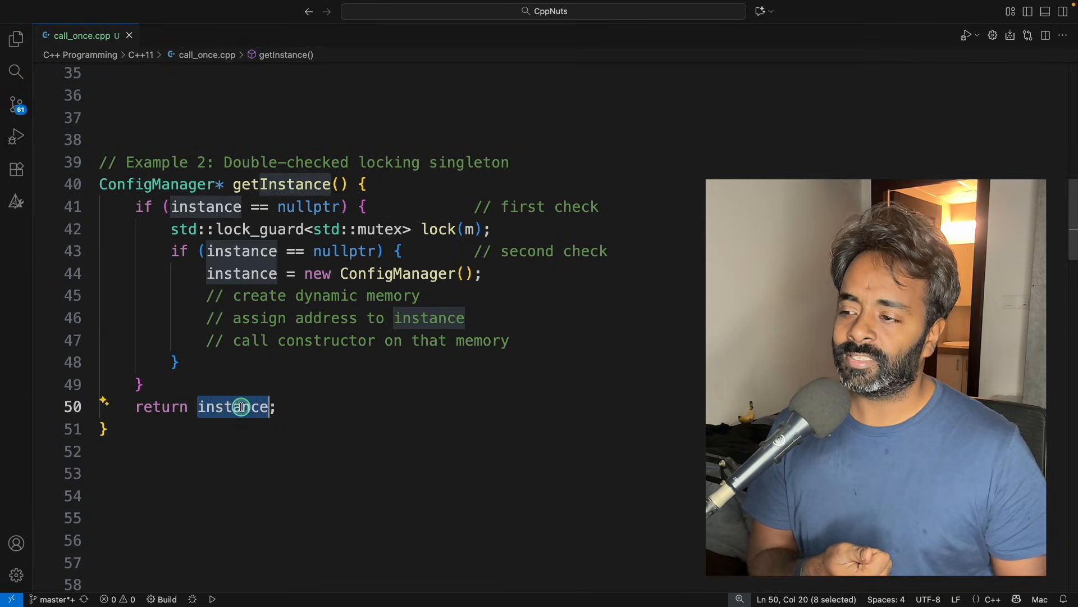
left_click(292, 407)
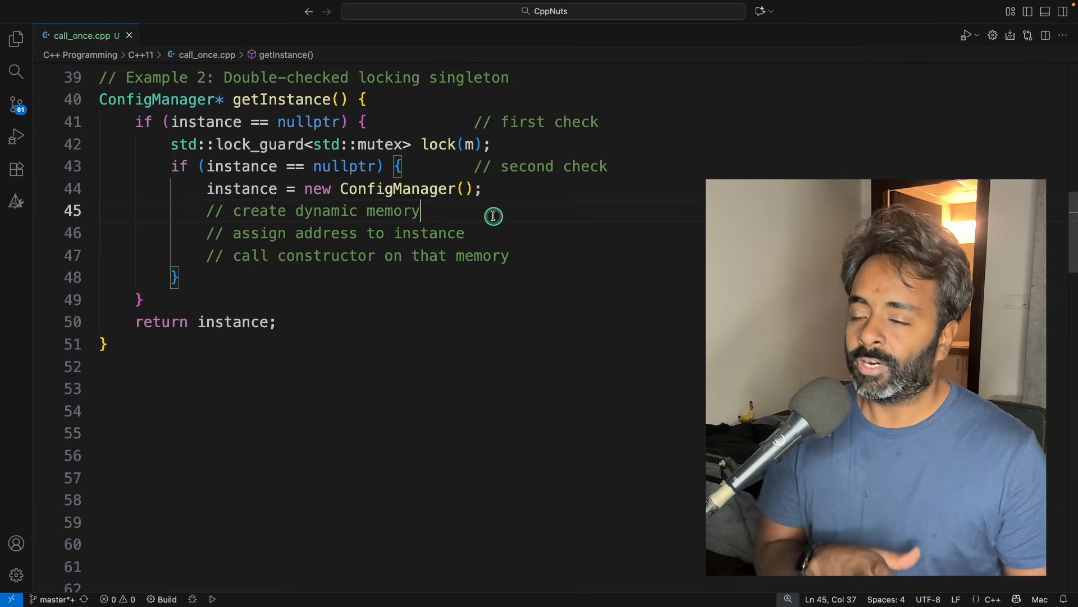
mouse_move(589, 373)
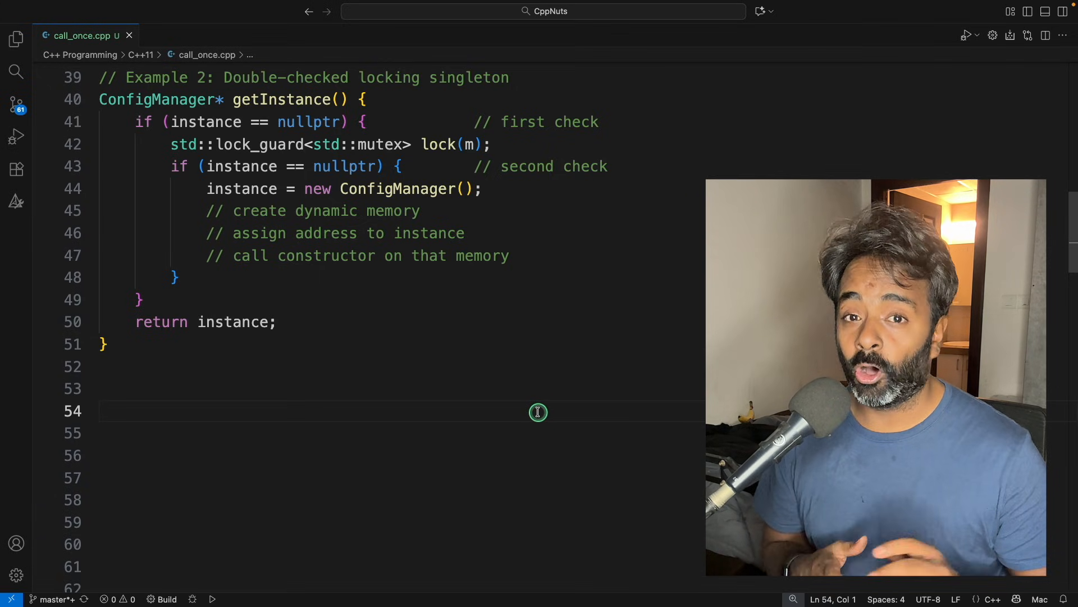
mouse_move(296, 330)
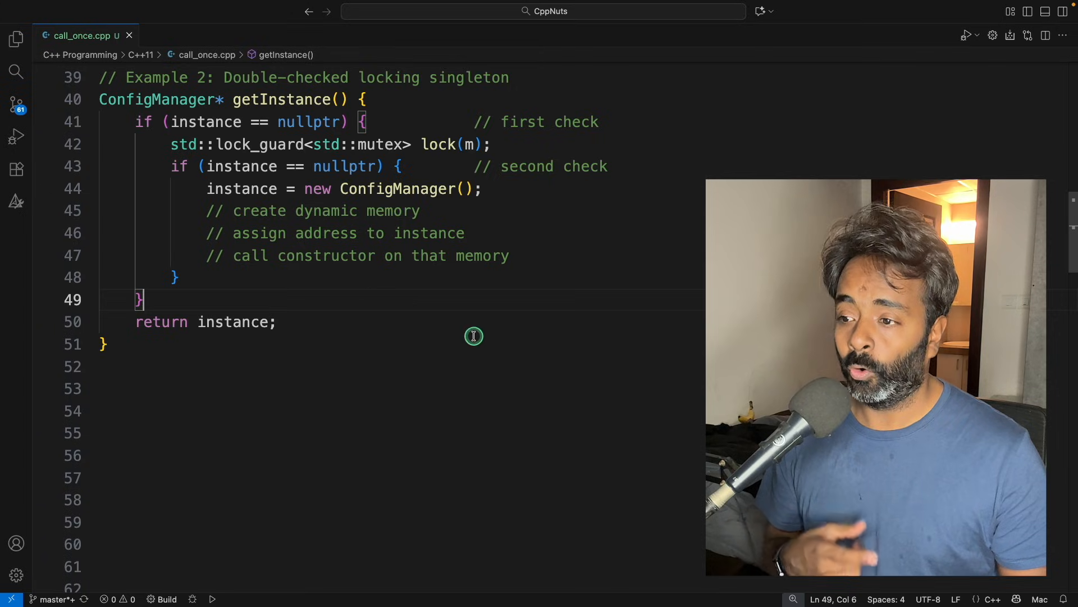
scroll("down", 3)
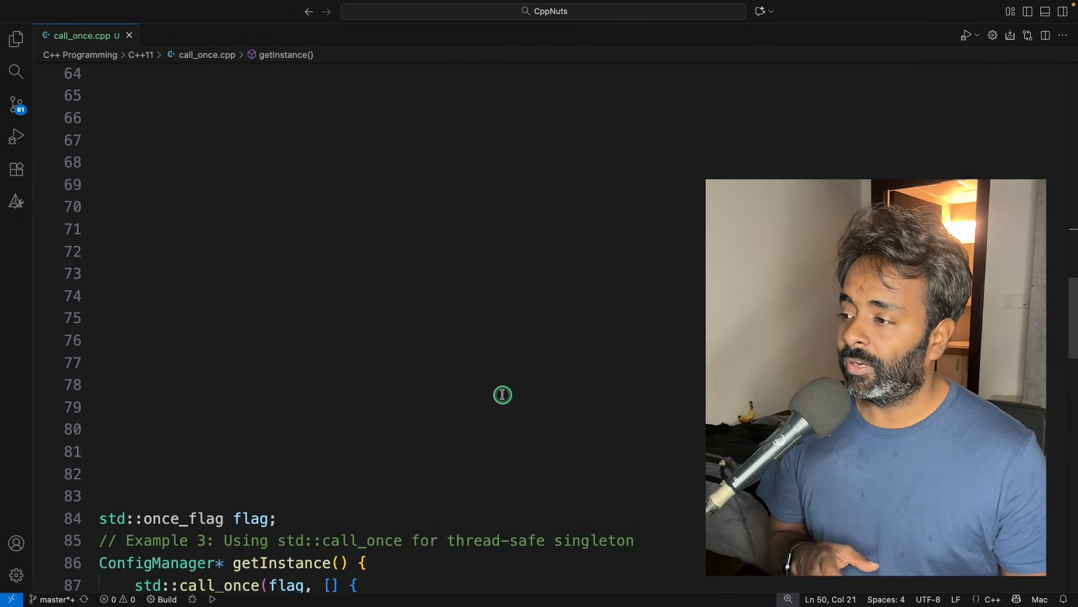
- Scroll to Example 3 and highlight once_flag and both call_once mentions
scroll("down", 3)
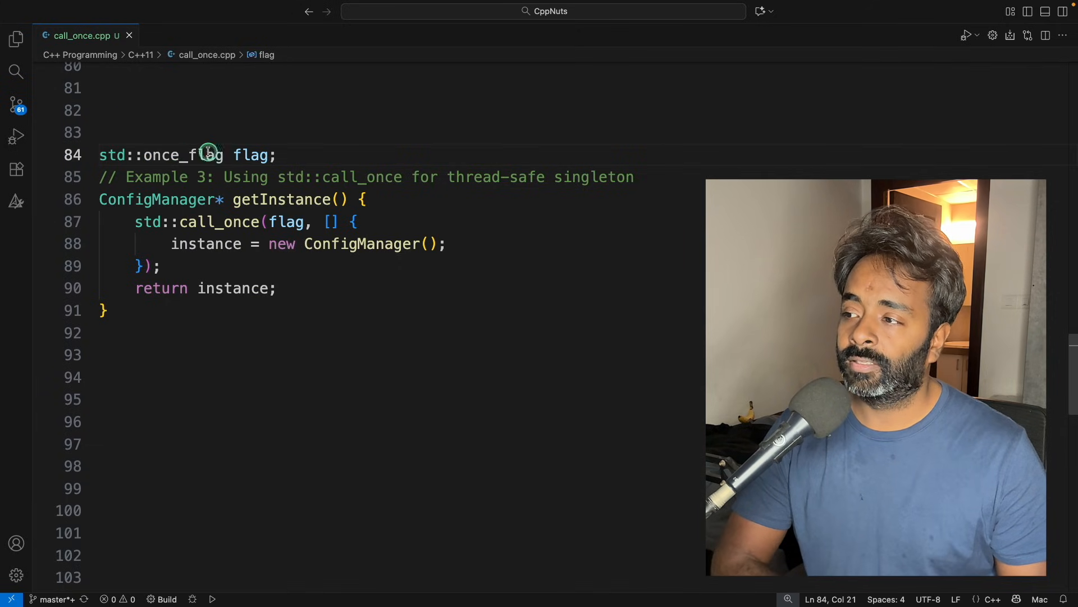
double_click(182, 155)
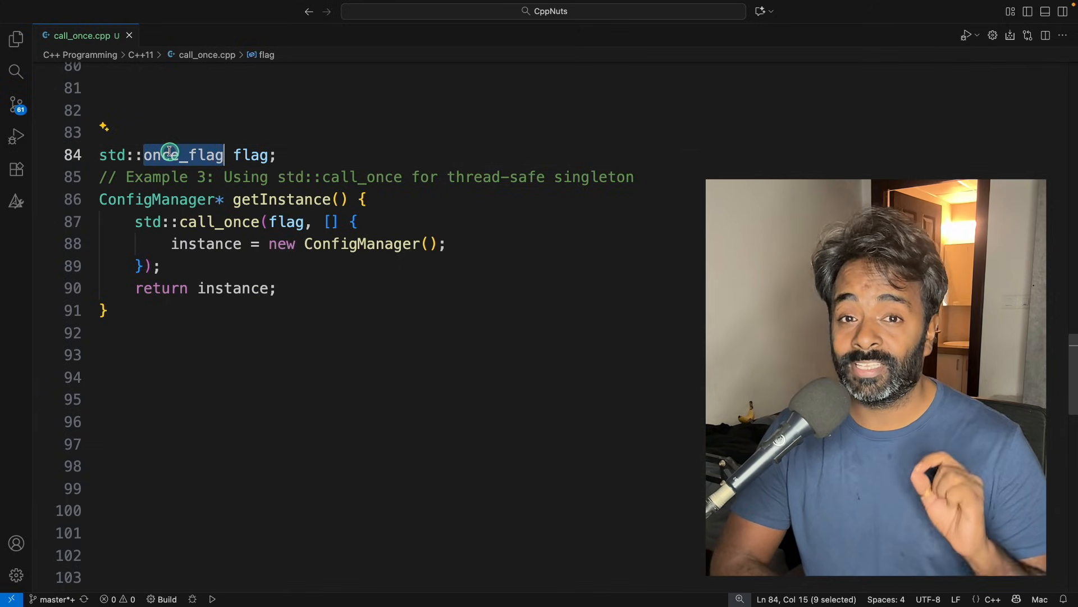
mouse_move(182, 155)
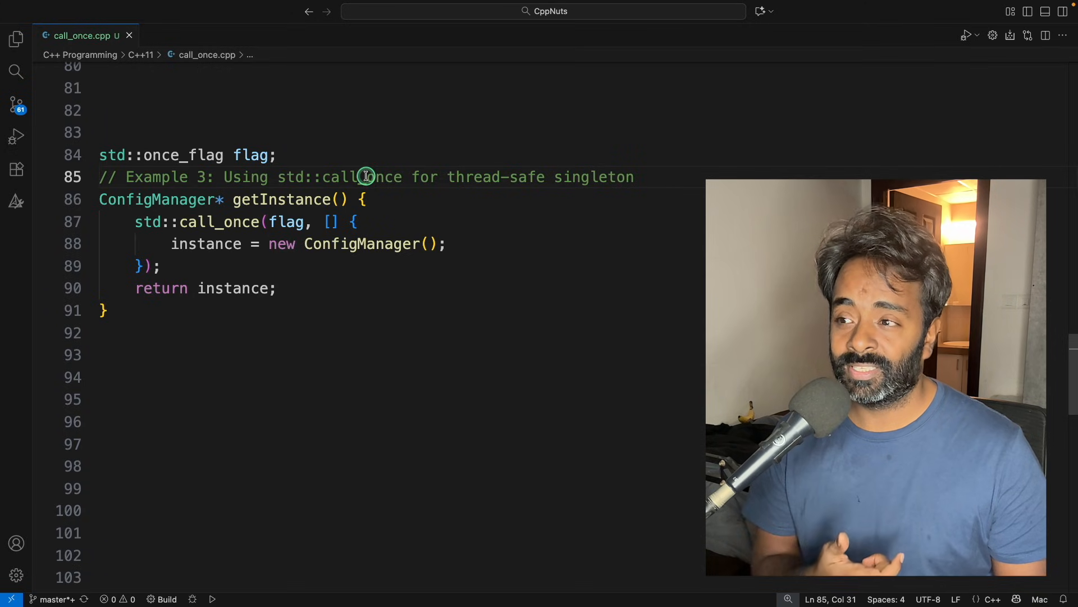
double_click(362, 177)
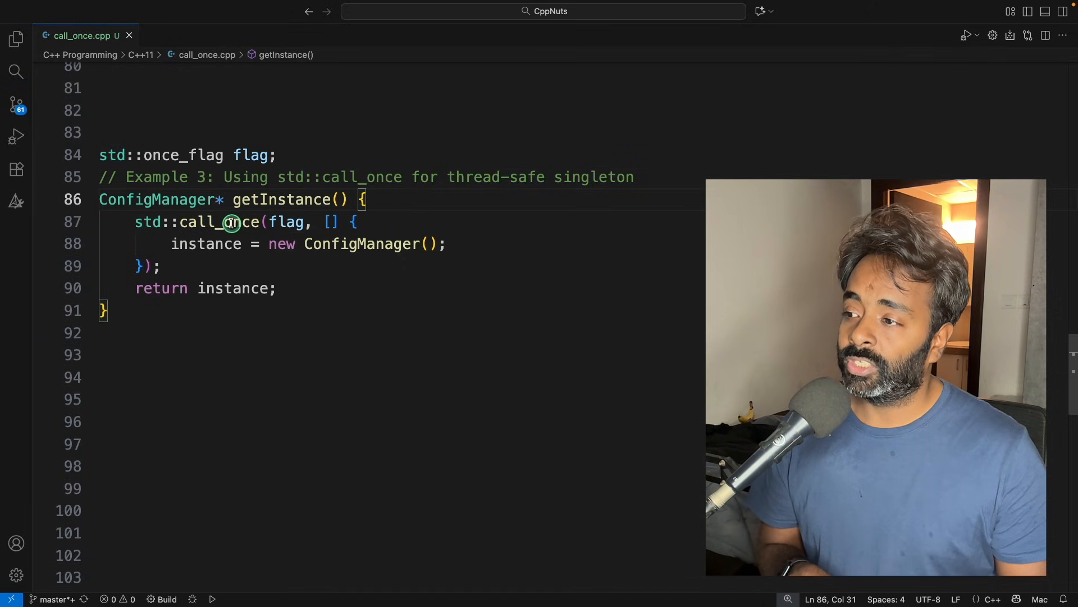
double_click(286, 221)
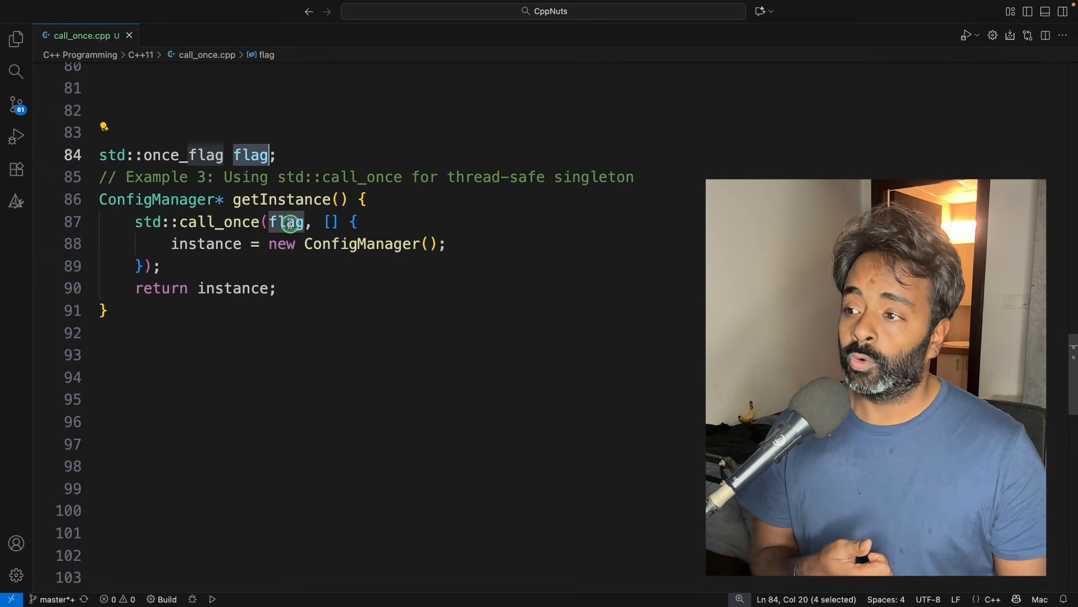
double_click(281, 200)
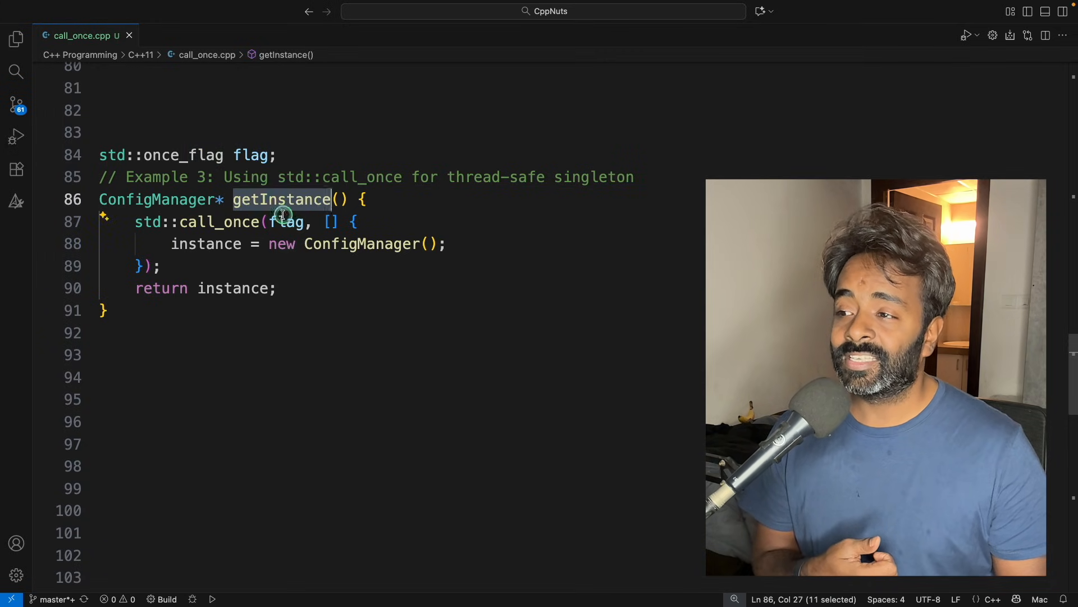
mouse_move(405, 193)
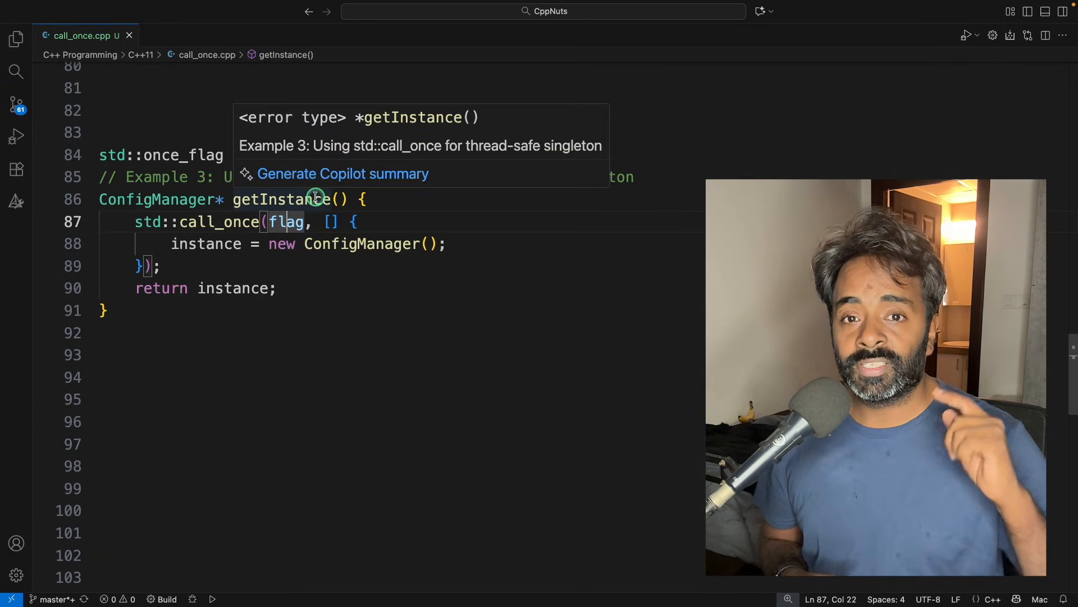
- Highlight the lambda passed to std::call_once on line 87, then clear the highlight
double_click(285, 222)
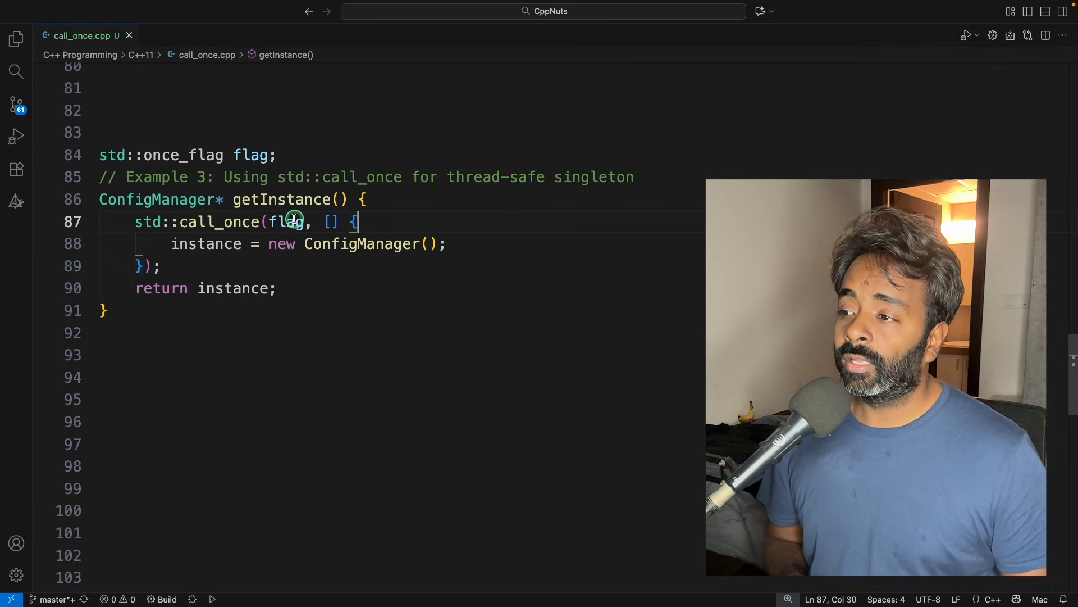
mouse_move(288, 222)
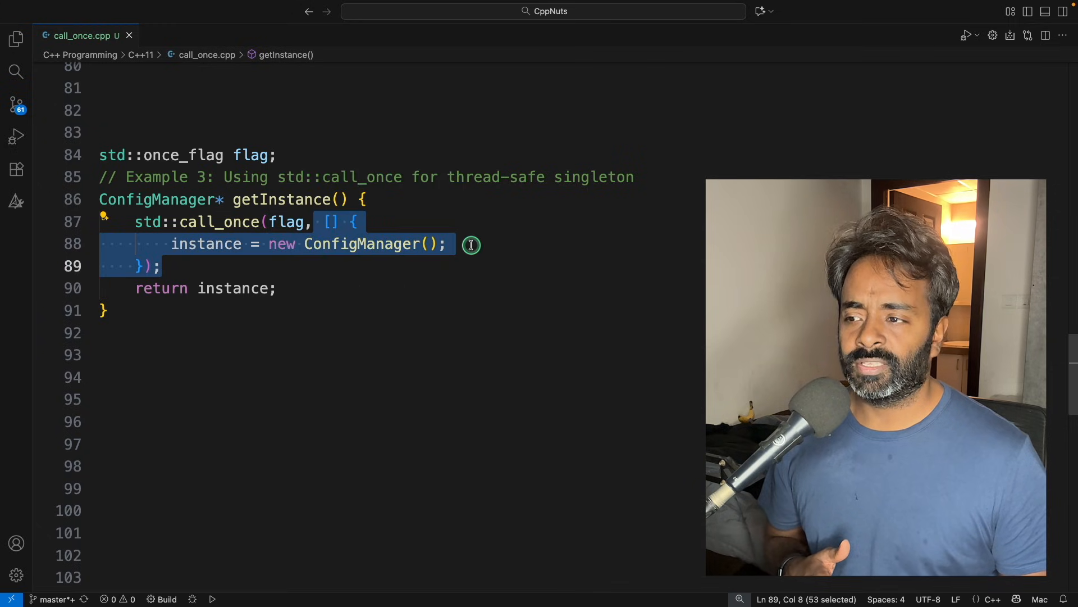
left_click(309, 221)
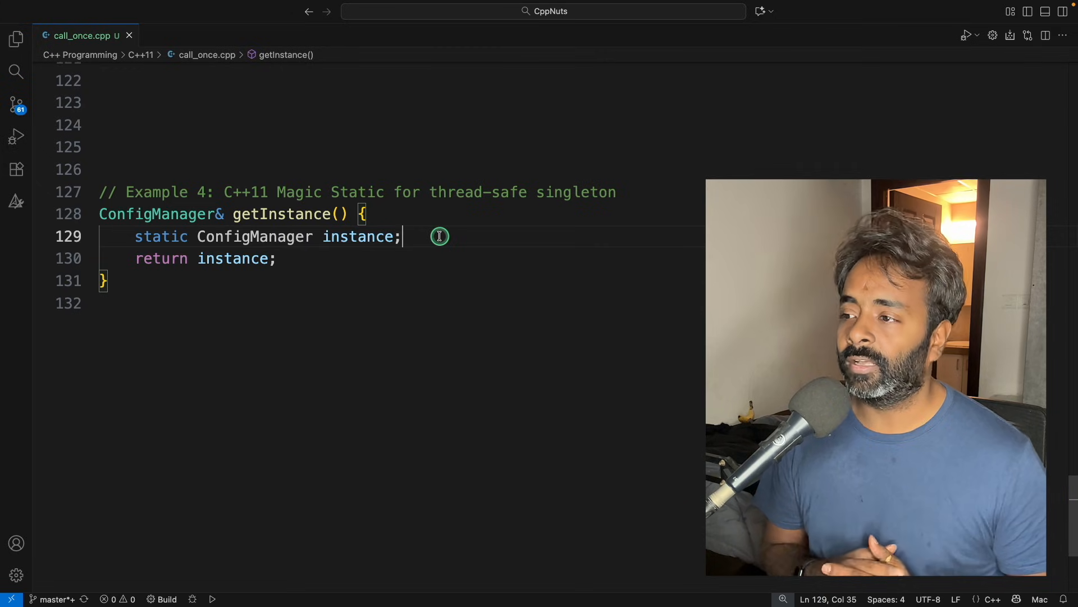
- Highlight Example 4's static ConfigManager instance declaration, then clear the highlight
double_click(358, 236)
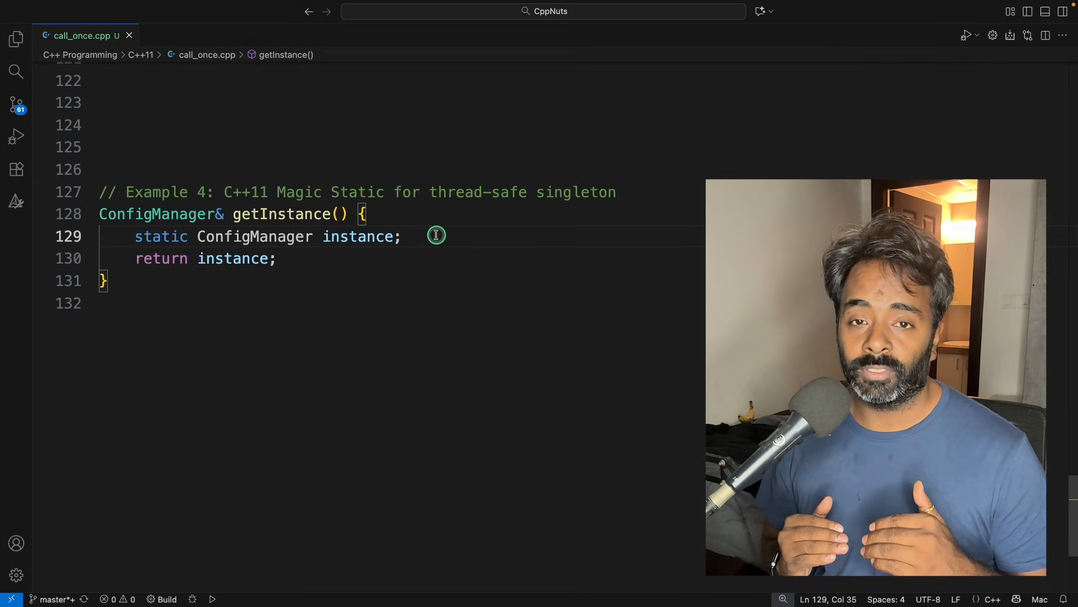
mouse_move(205, 236)
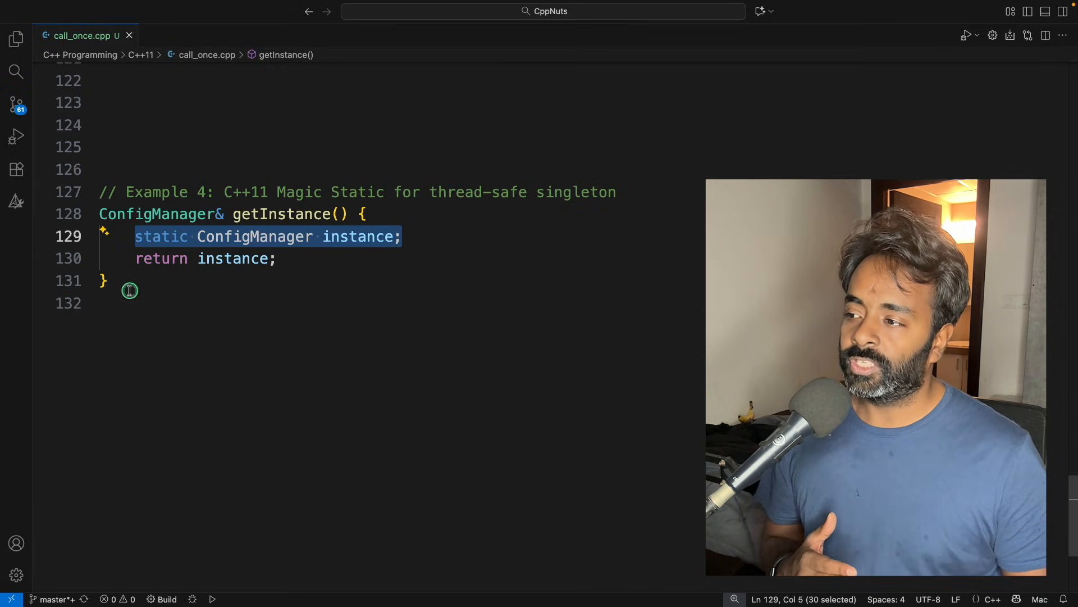
left_click(402, 236)
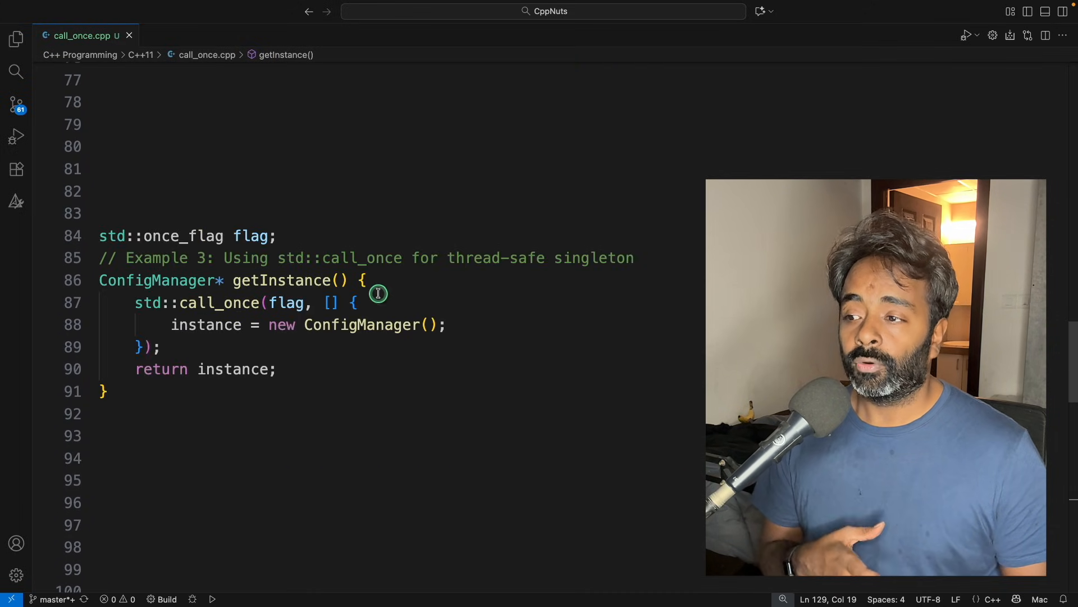
- Select a line and a word inside Example 3's call_once lambda
left_click_drag(172, 325, 446, 324)
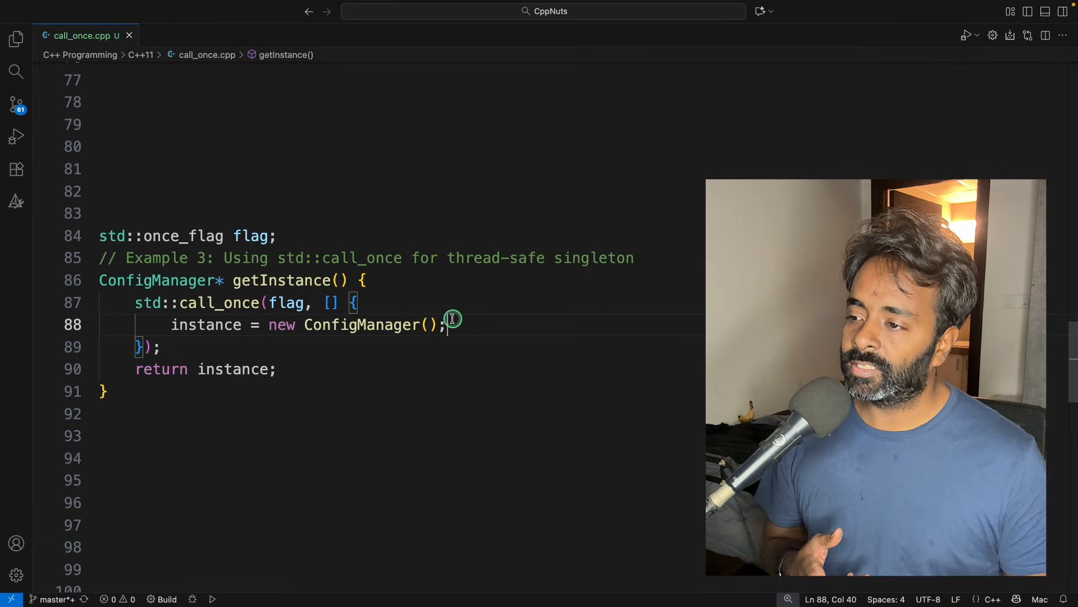
double_click(219, 303)
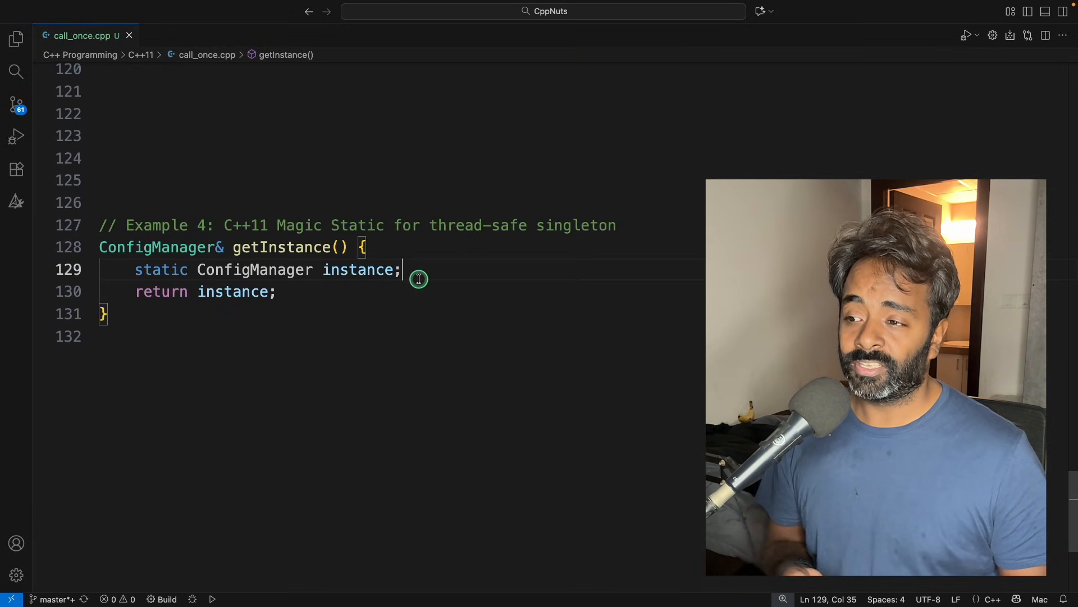
left_click(260, 269)
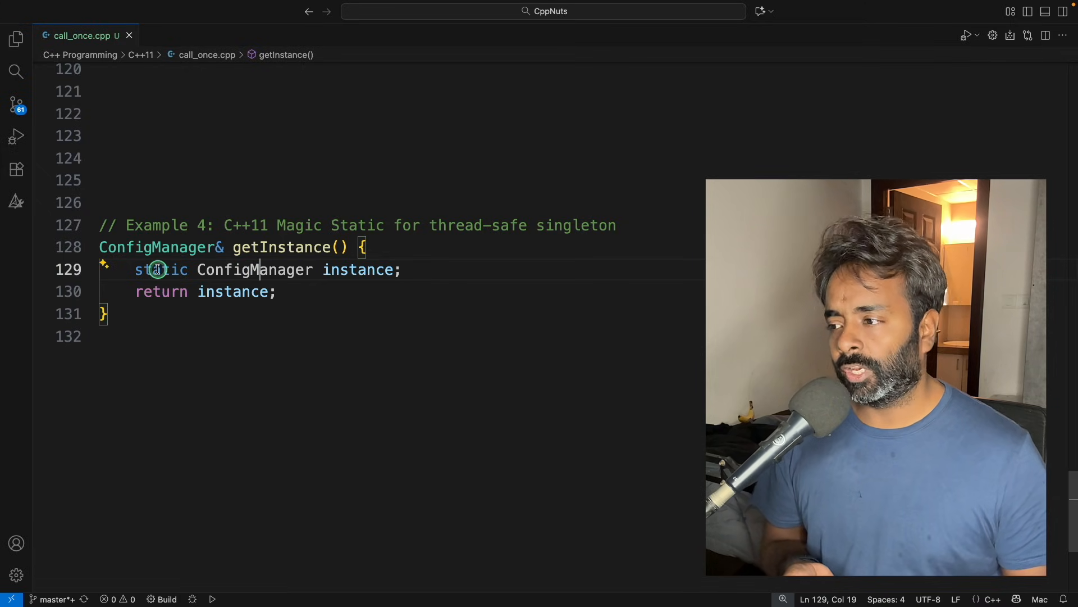
left_click(490, 269)
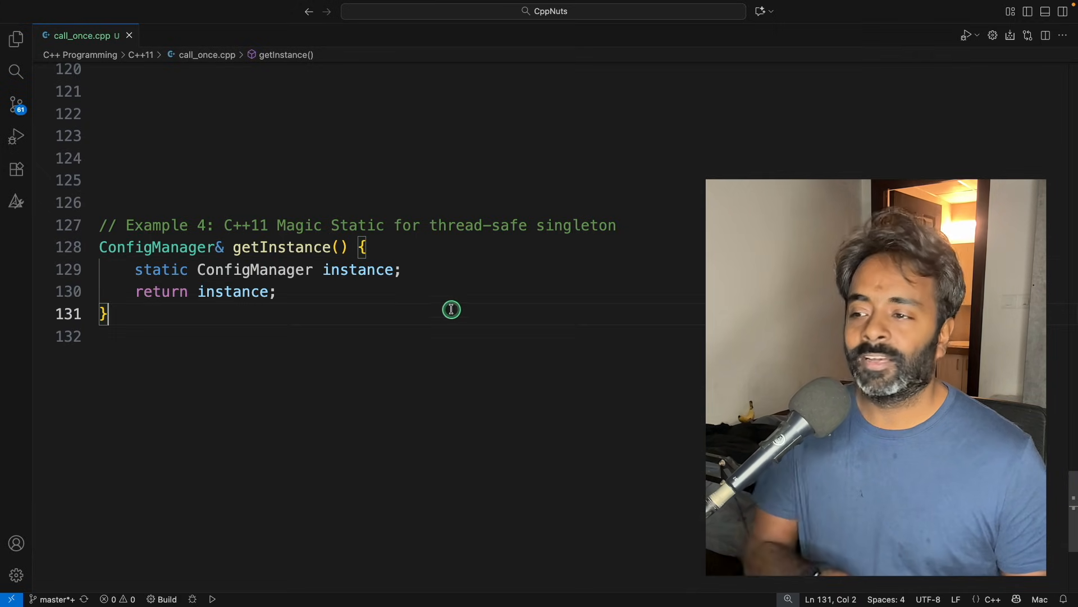
mouse_move(487, 317)
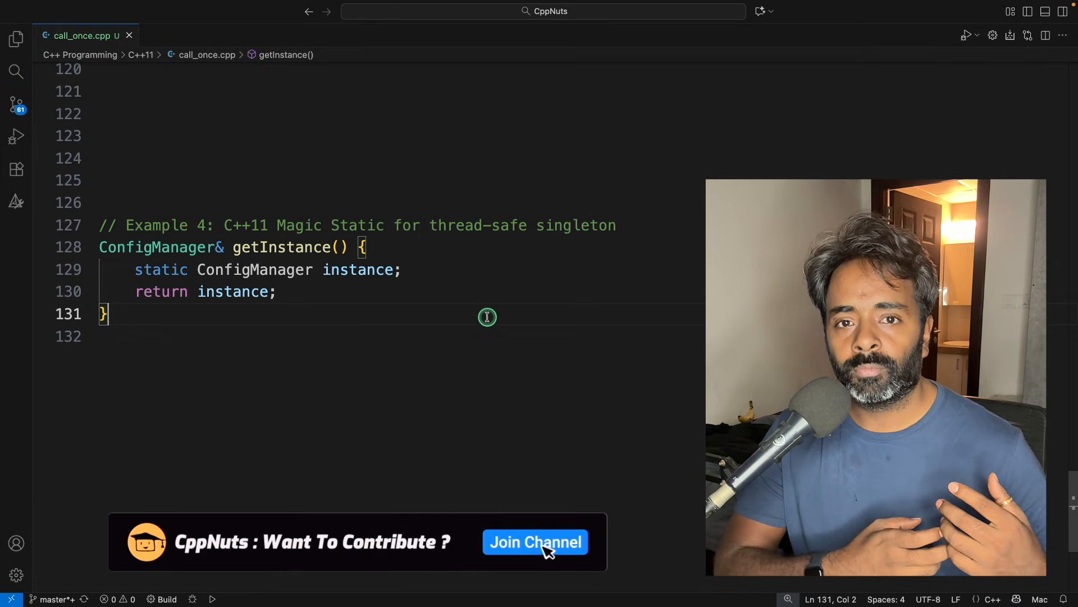
left_click(535, 542)
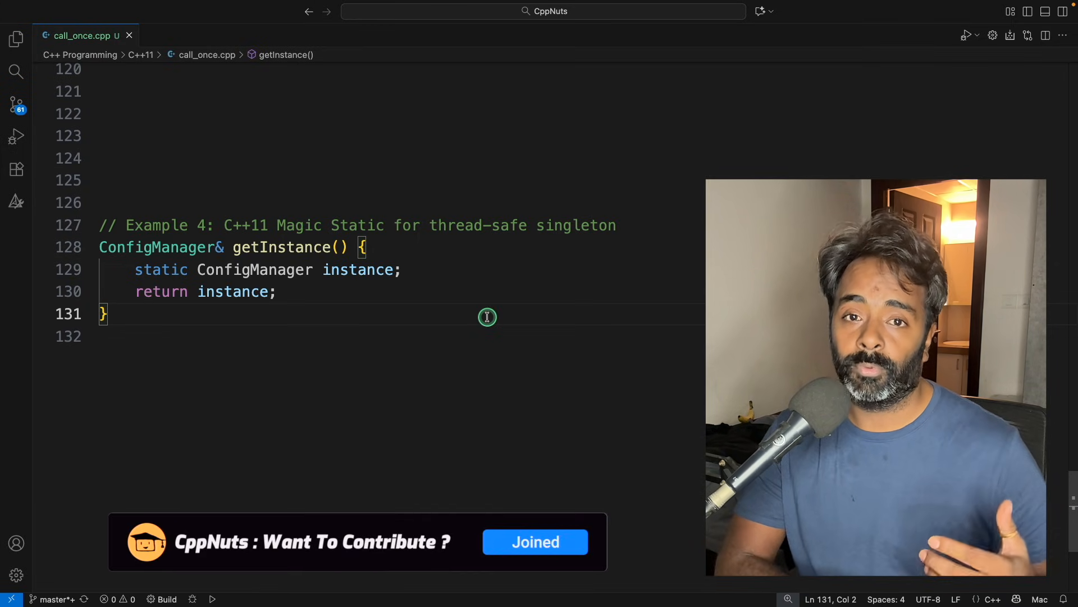